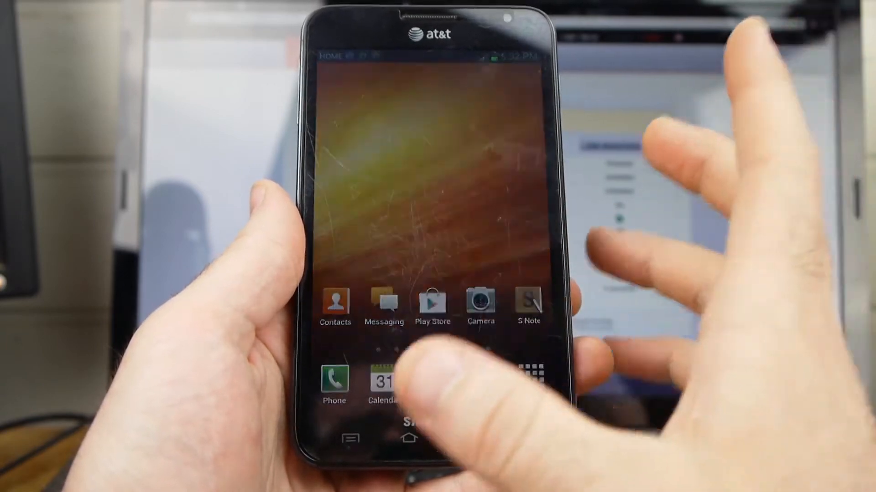
scroll("left", 3)
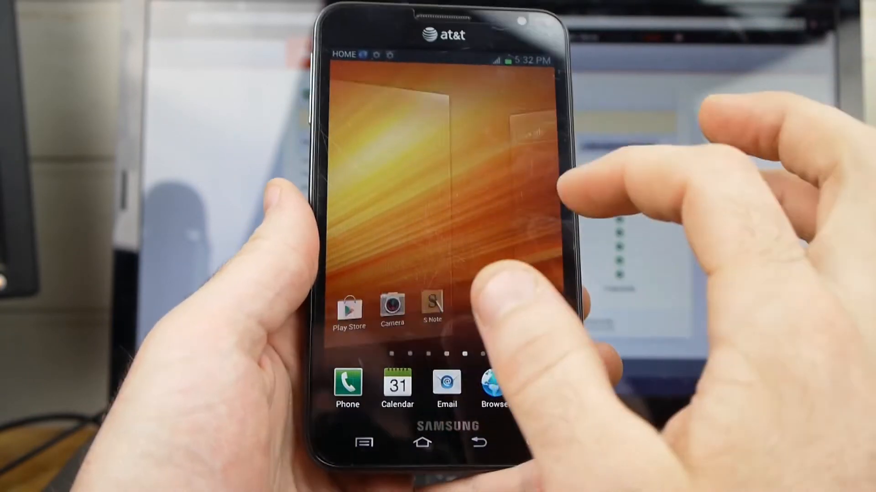